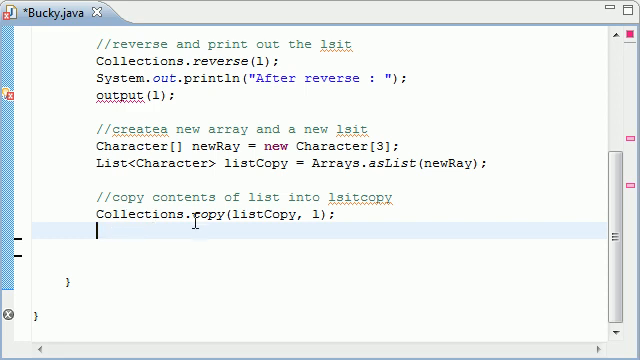
- Below Collections.copy, print "Copy of list : " and call output(listCopy)
{"action": "double_click", "coordinate": [197, 214]}
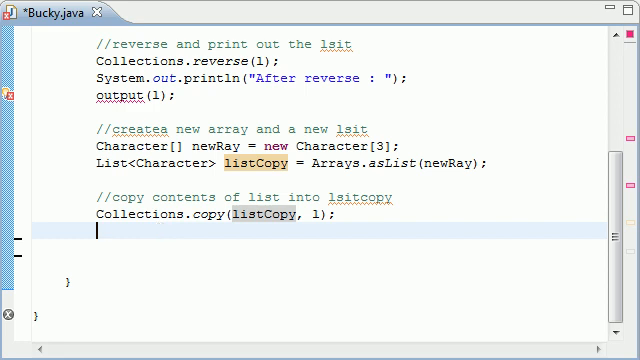
{"action": "mouse_move", "coordinate": [197, 227]}
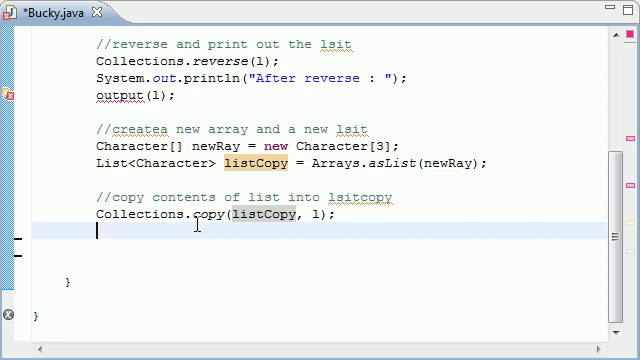
{"action": "type", "text": "System"}
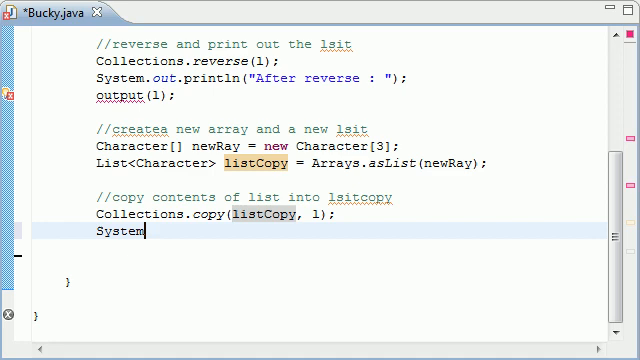
{"action": "type", "text": ".out"}
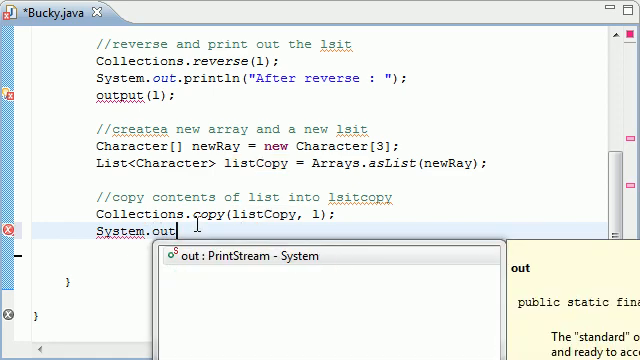
{"action": "type", "text": ".println()"}
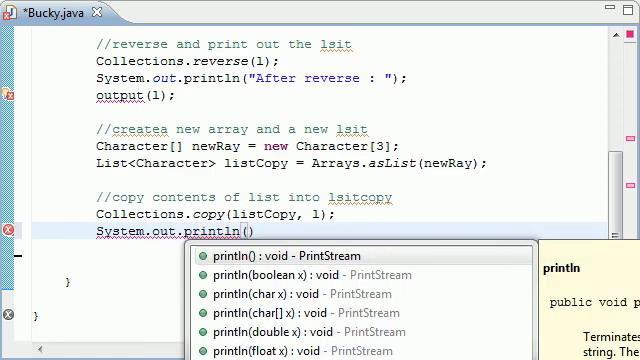
{"action": "type", "text": "\"Cop\""}
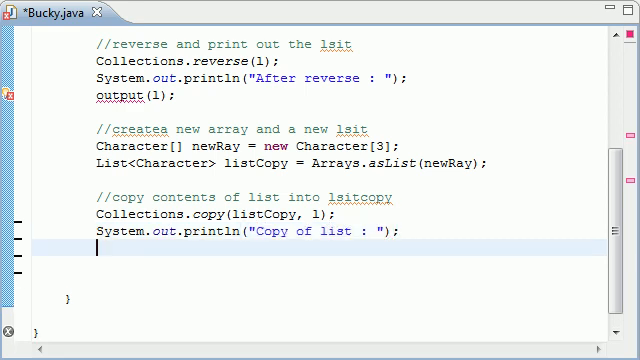
{"action": "type", "text": "out"}
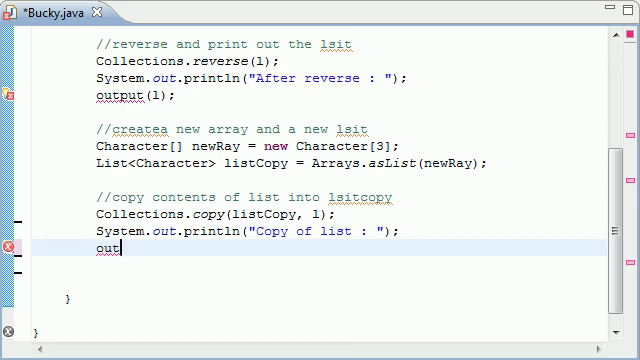
{"action": "type", "text": "put"}
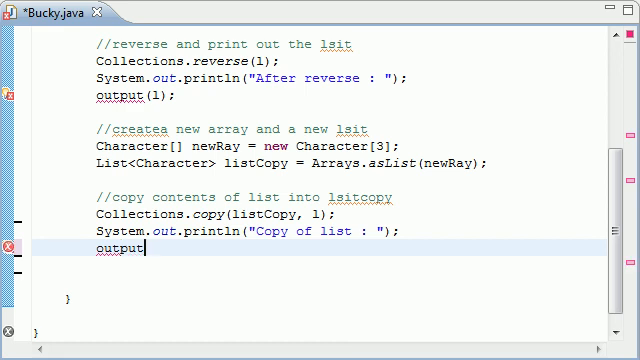
{"action": "type", "text": "()"}
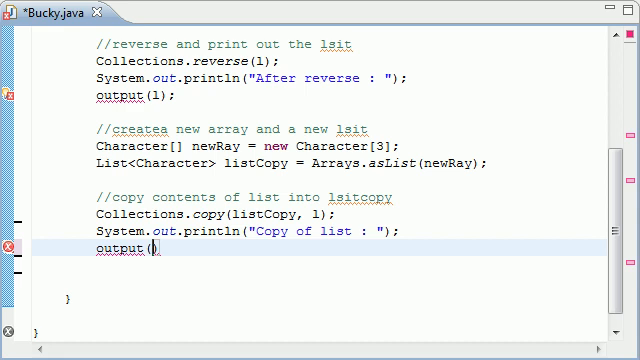
{"action": "type", "text": "list"}
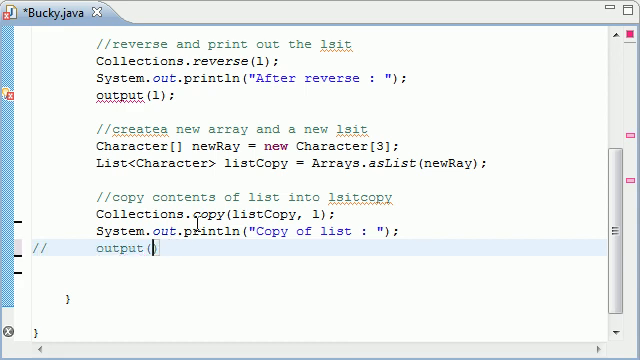
{"action": "type", "text": "\""}
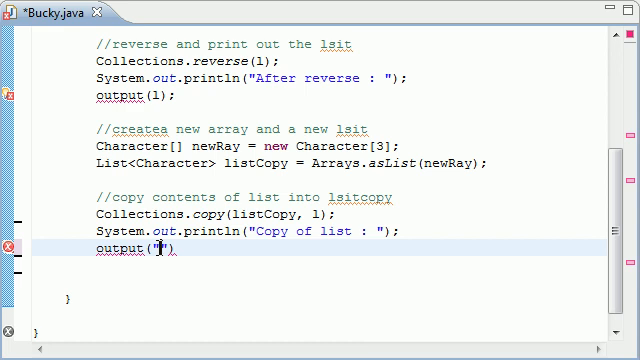
{"action": "type", "text": "listCopy"}
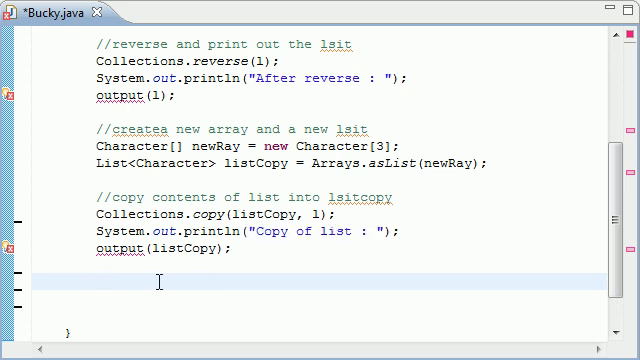
- Add the comment "//fill collection with crap"
{"action": "type", "text": "//"}
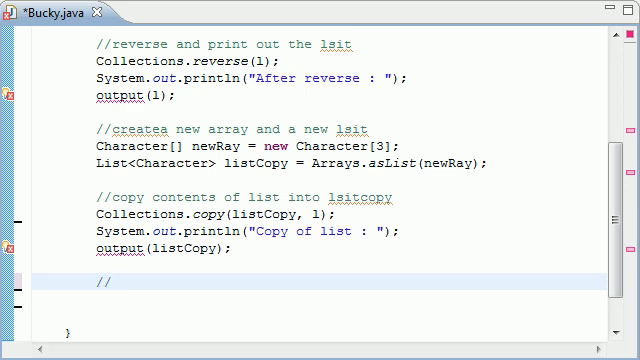
{"action": "type", "text": "fil"}
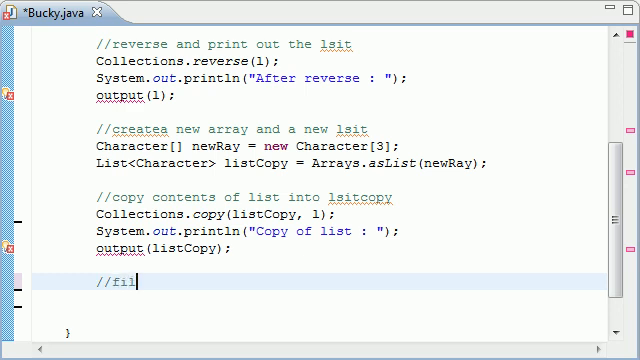
{"action": "type", "text": "l collection with"}
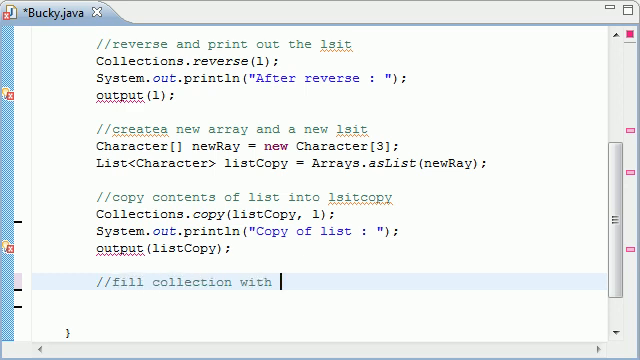
{"action": "type", "text": "crap"}
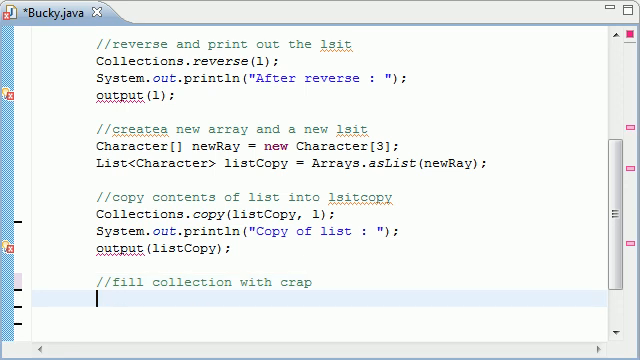
- Write Collection.fill(l, 'X'); to fill the list with X
{"action": "type", "text": "Collectio"}
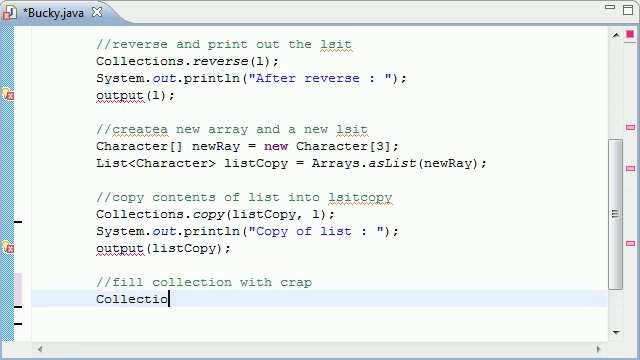
{"action": "type", "text": "n.fil"}
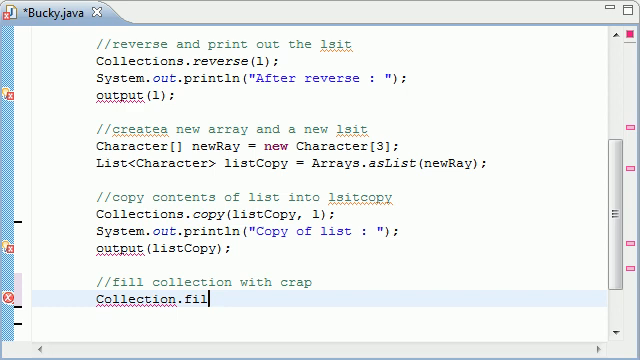
{"action": "type", "text": "l()"}
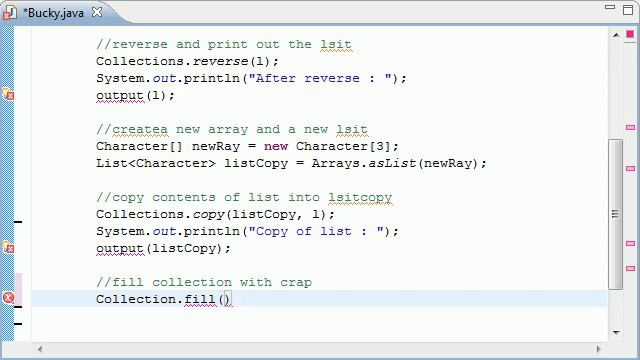
{"action": "type", "text": ";"}
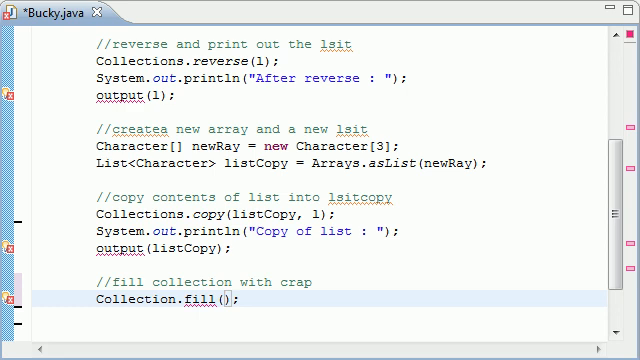
{"action": "type", "text": "l"}
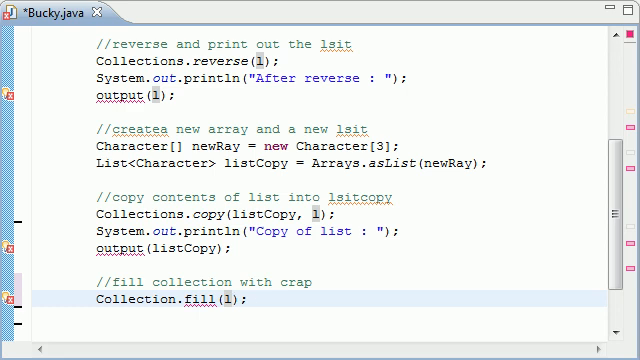
{"action": "type", "text": "l"}
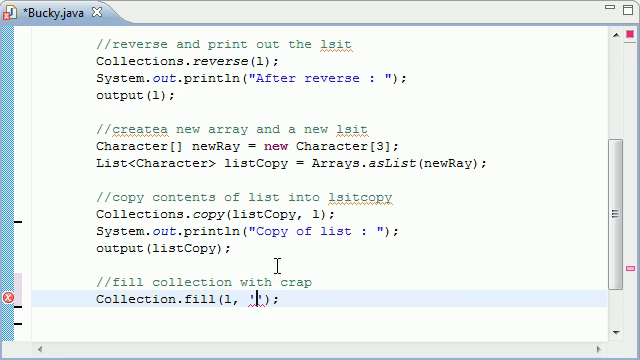
{"action": "type", "text": "'"}
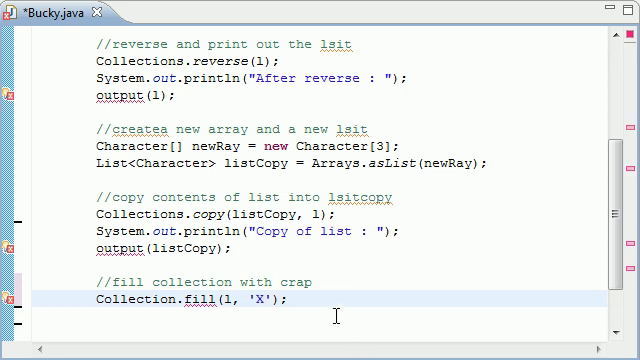
{"action": "scroll", "scroll_direction": "up", "scroll_amount": 3}
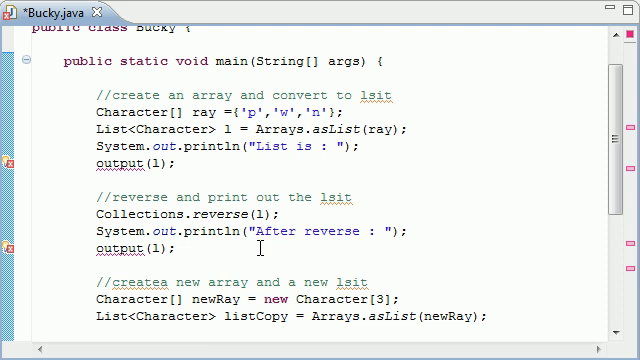
{"action": "scroll", "scroll_direction": "down", "scroll_amount": 3}
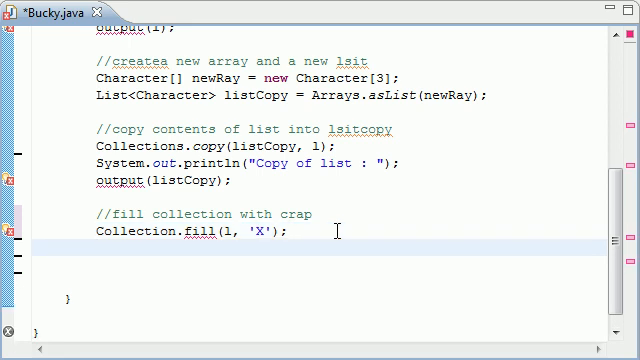
- Print the label "After filling the lsit : "
{"action": "type", "text": "System."}
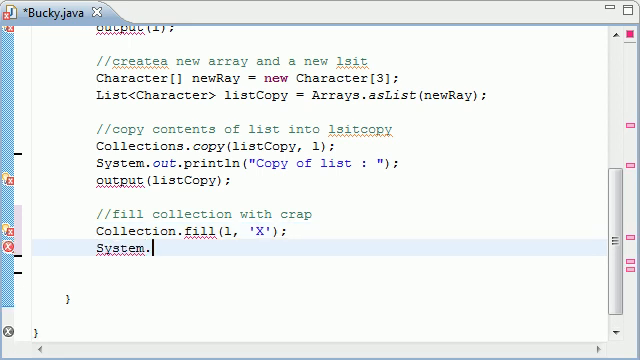
{"action": "type", "text": "out.println("}
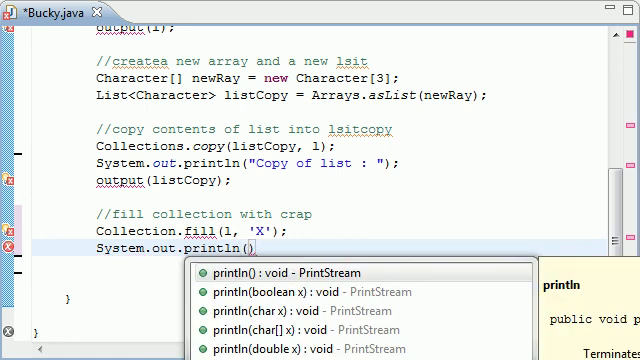
{"action": "type", "text": "\""}
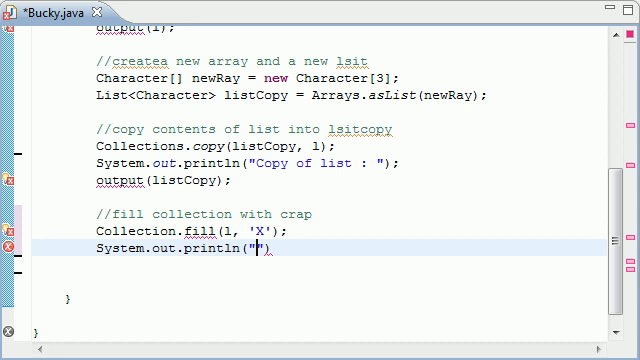
{"action": "type", "text": "After filling the"}
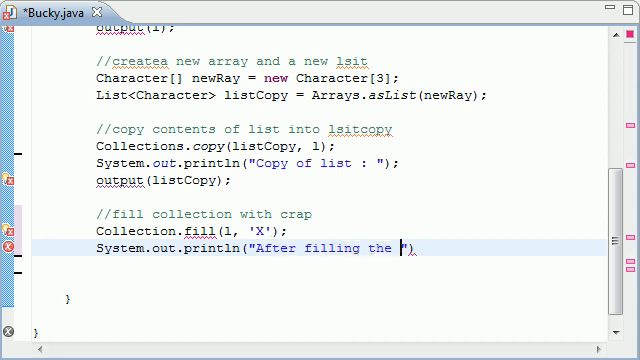
{"action": "type", "text": "lsit :"}
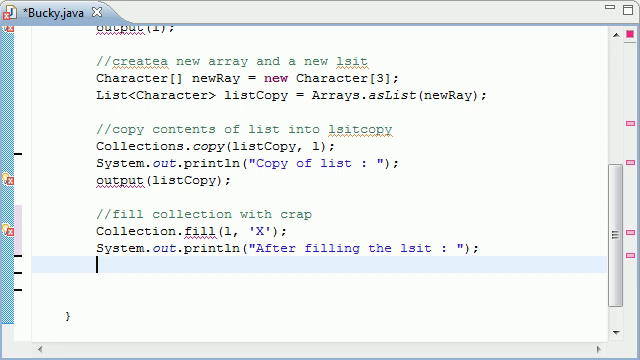
- Call output(l) and correct the fill call to Collections.fill
{"action": "type", "text": "output("}
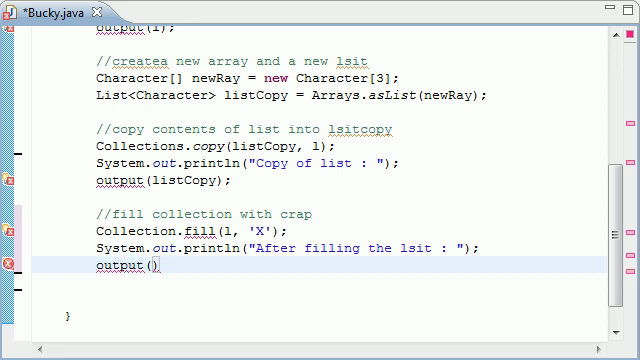
{"action": "type", "text": "1);"}
{"action": "left_click", "coordinate": [198, 230]}
{"action": "type", "text": "s"}
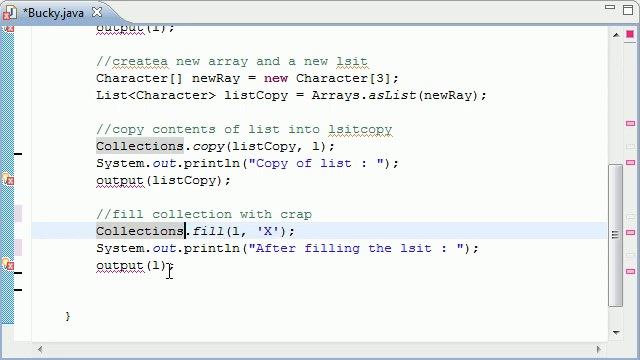
{"action": "scroll", "scroll_direction": "down", "scroll_amount": 3}
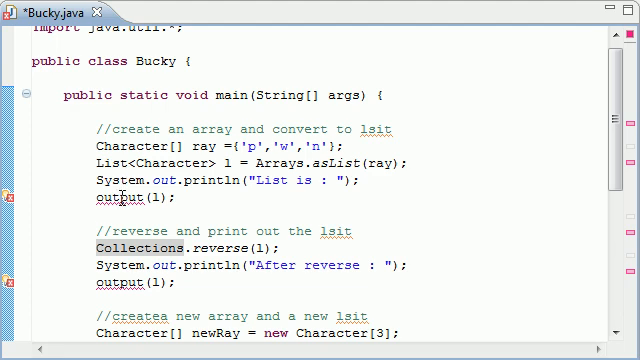
{"action": "scroll", "scroll_direction": "down", "scroll_amount": 3}
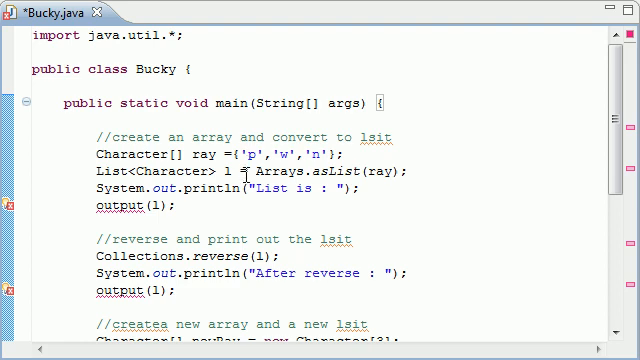
- Scroll down past main's closing brace to make room for a new method
{"action": "scroll", "scroll_direction": "down", "scroll_amount": 3}
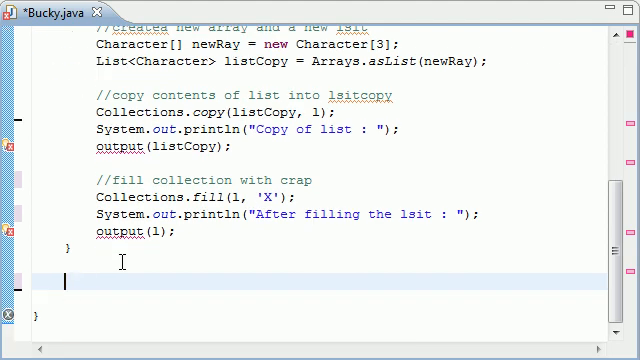
- Add an "//output emthod" comment and the private static void output(List<Character> thelist) header
{"action": "type", "text": "//output"}
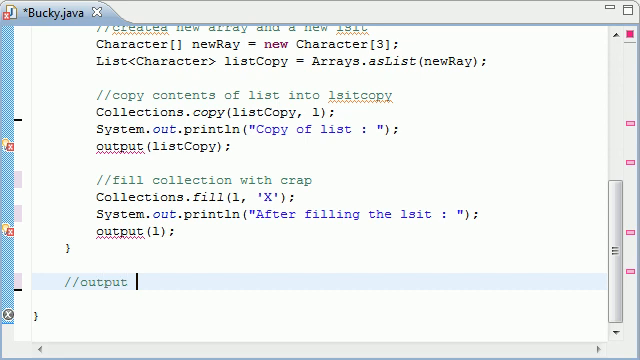
{"action": "type", "text": "emthod"}
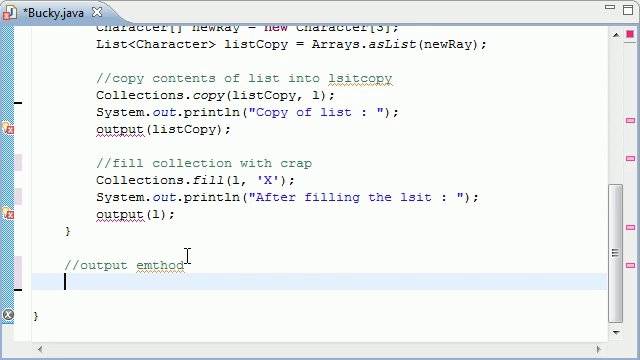
{"action": "type", "text": "priuvate"}
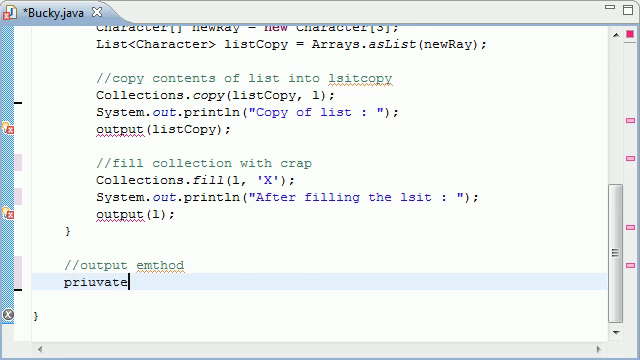
{"action": "type", "text": "private"}
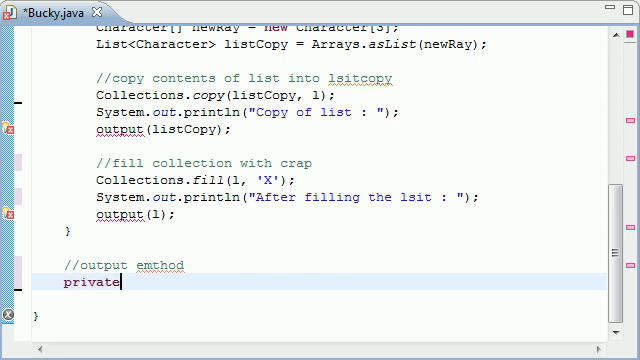
{"action": "type", "text": "static void"}
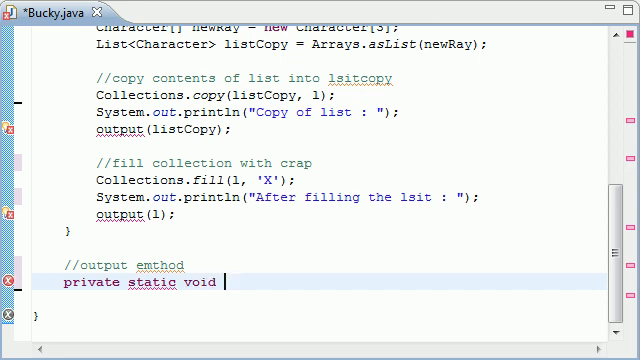
{"action": "type", "text": "output("}
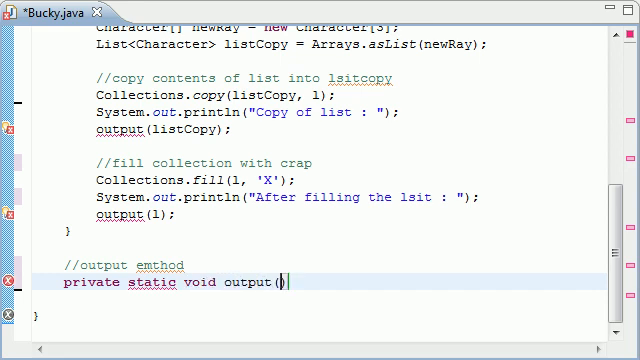
{"action": "type", "text": "List"}
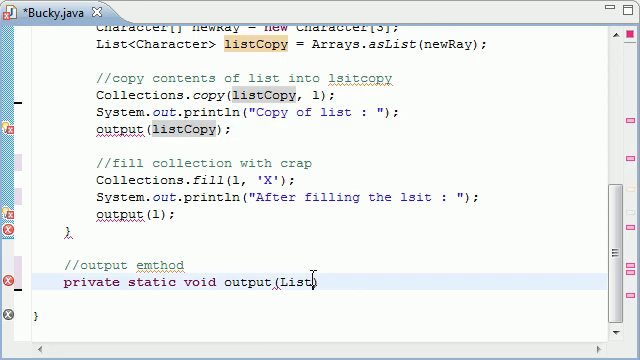
{"action": "type", "text": "<Char>"}
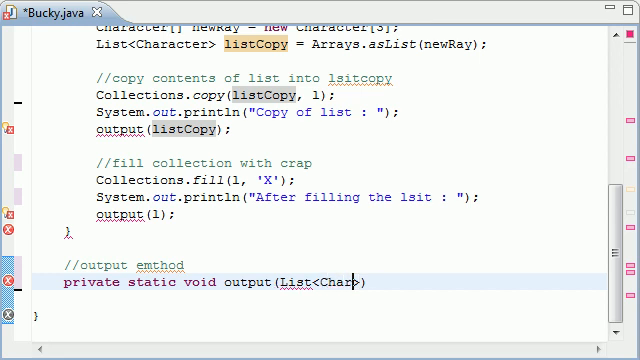
{"action": "type", "text": "acter"}
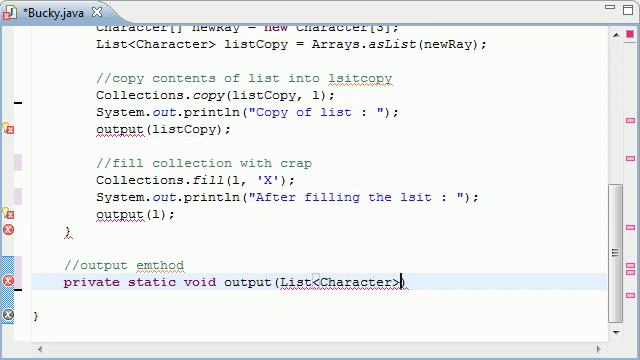
{"action": "type", "text": "thelsit)"}
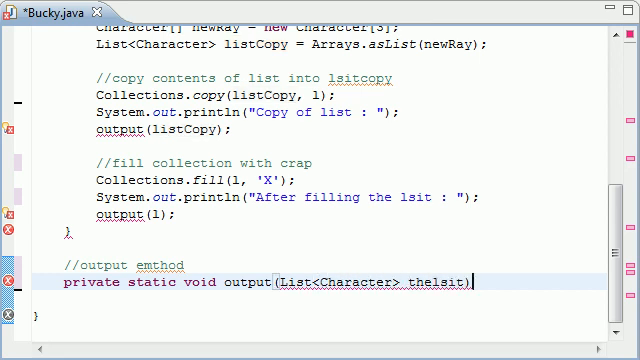
{"action": "key", "text": "BackSpace"}
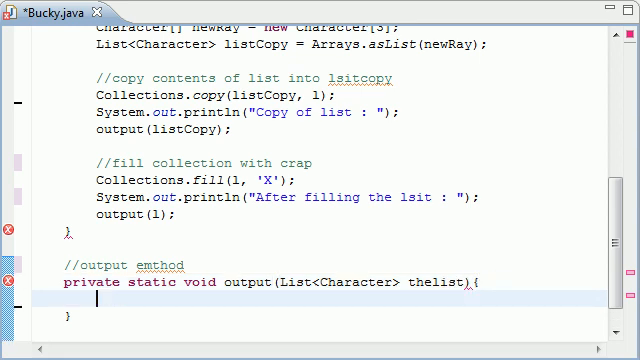
- Write the loop header for(Character thing : thelist), fixing the misspelled list name
{"action": "scroll", "scroll_direction": "down", "scroll_amount": 3}
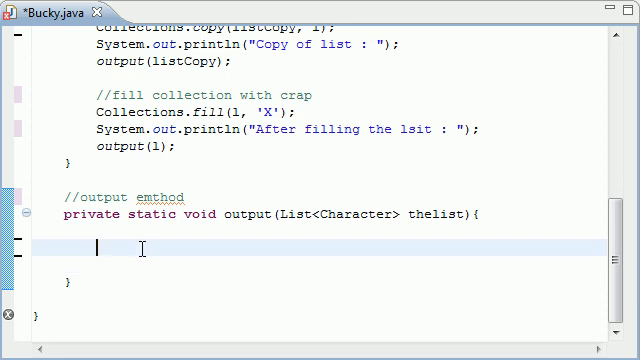
{"action": "type", "text": "for(Ch"}
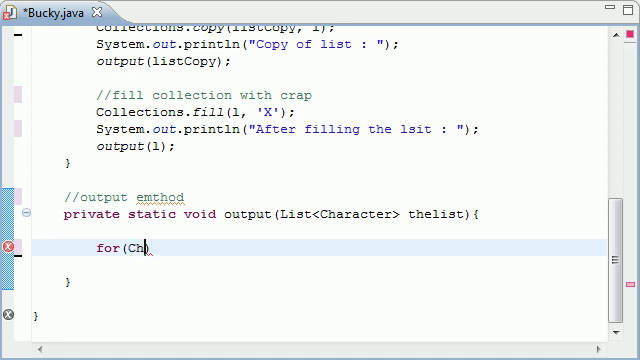
{"action": "type", "text": "aracter)"}
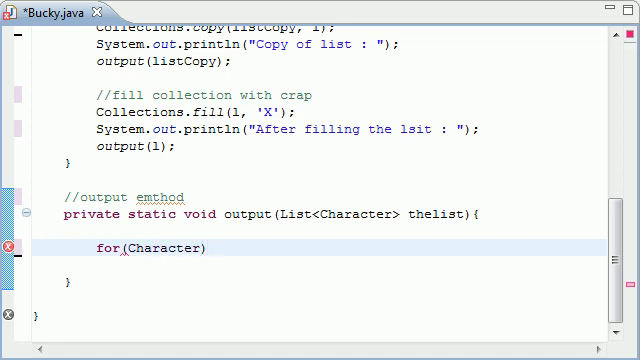
{"action": "type", "text": "thing"}
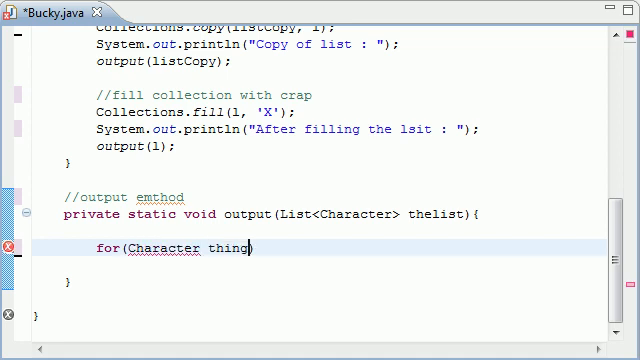
{"action": "type", "text": ": thelsit"}
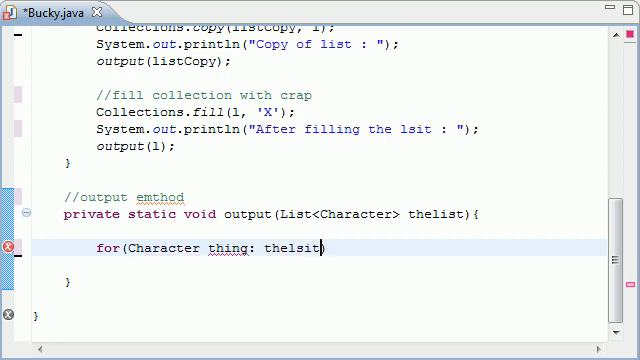
{"action": "key", "text": "BackSpace"}
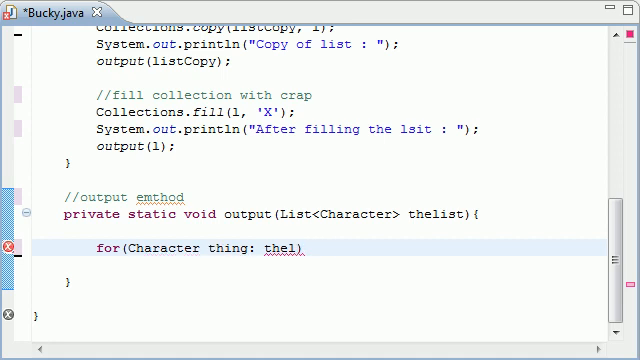
{"action": "type", "text": "ist"}
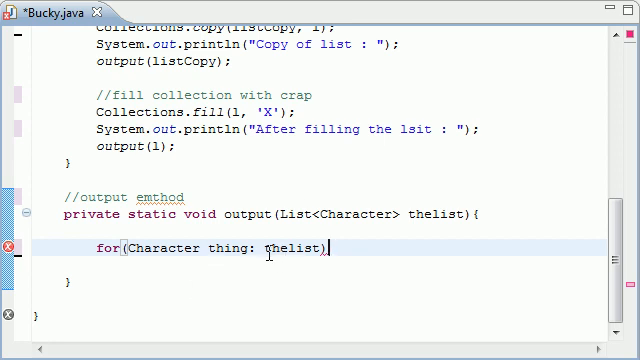
{"action": "double_click", "coordinate": [288, 250]}
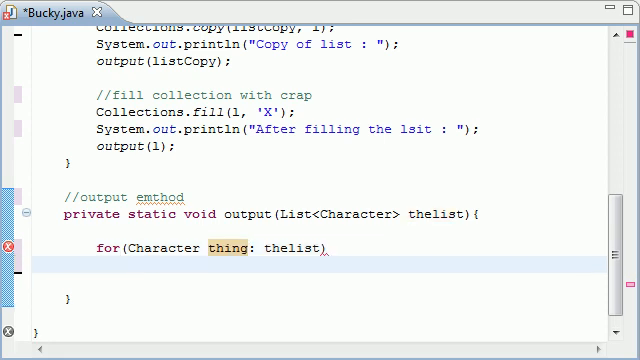
- Inside the loop, add System.out.printf("%s ", thing);
{"action": "type", "text": "System."}
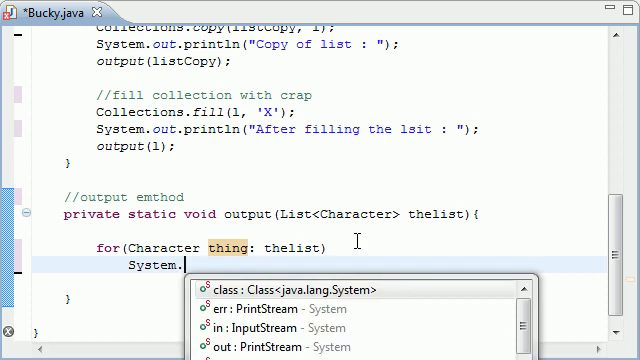
{"action": "type", "text": "out.printf(format, args"}
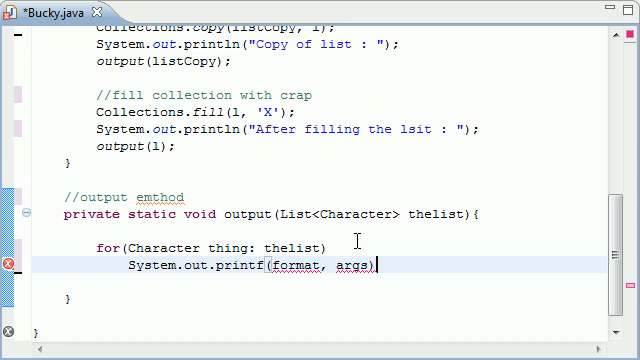
{"action": "mouse_move", "coordinate": [310, 280]}
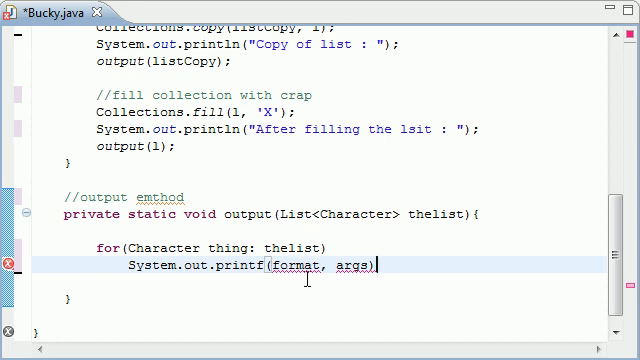
{"action": "double_click", "coordinate": [308, 267]}
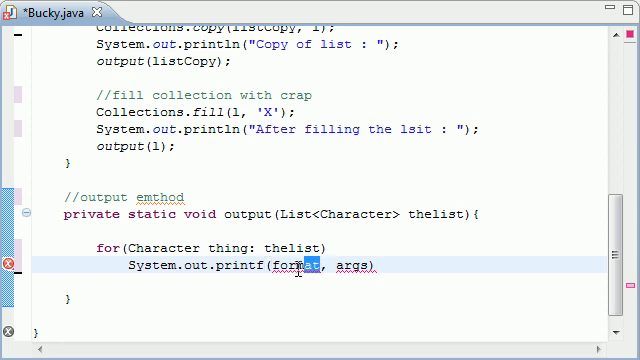
{"action": "type", "text": "\""}
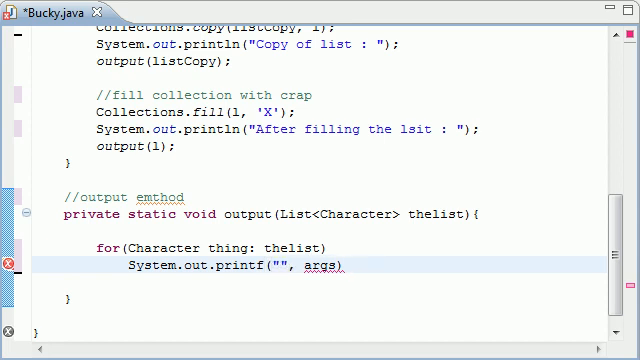
{"action": "type", "text": "%s"}
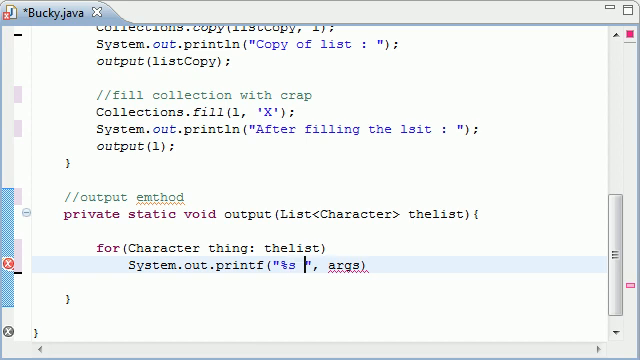
{"action": "key", "text": "BackSpace"}
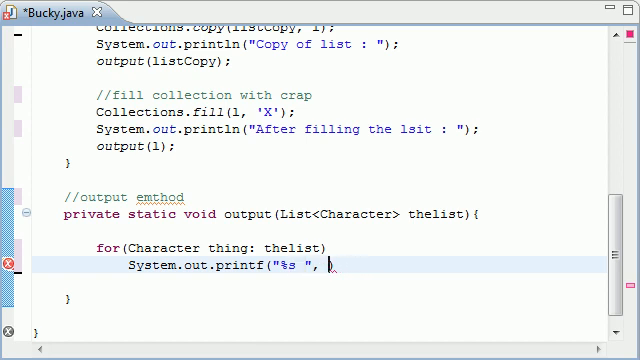
{"action": "type", "text": "thing"}
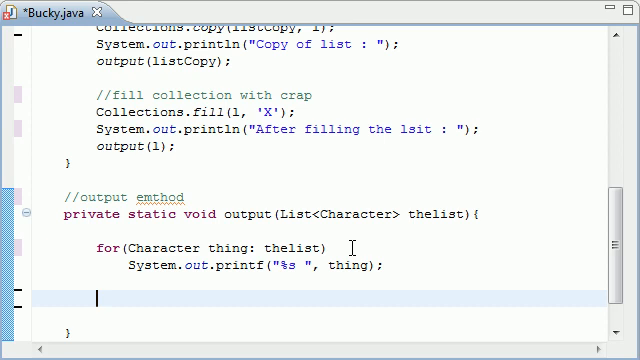
- Start another System.out.pri statement, then launch Bucky.java
{"action": "type", "text": "System."}
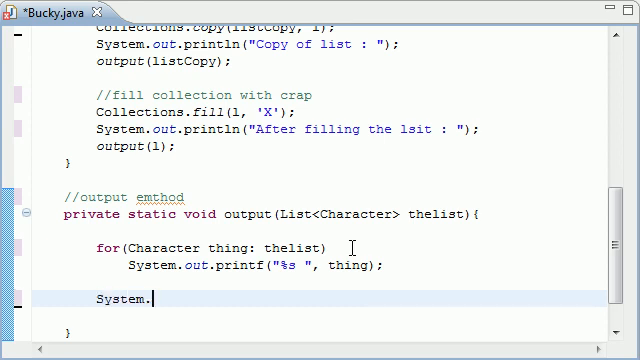
{"action": "type", "text": "out.pri"}
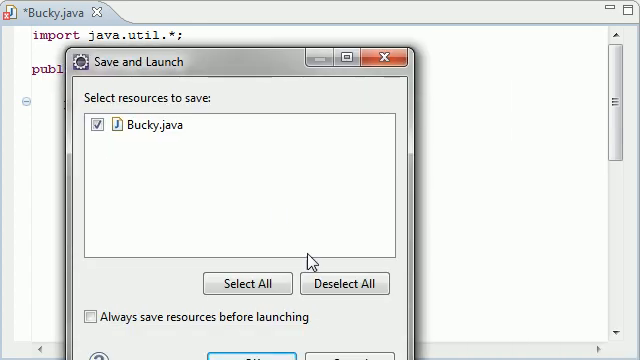
- Save Bucky.java to launch it, then highlight the copied-list output in the Console
{"action": "left_click", "coordinate": [252, 357]}
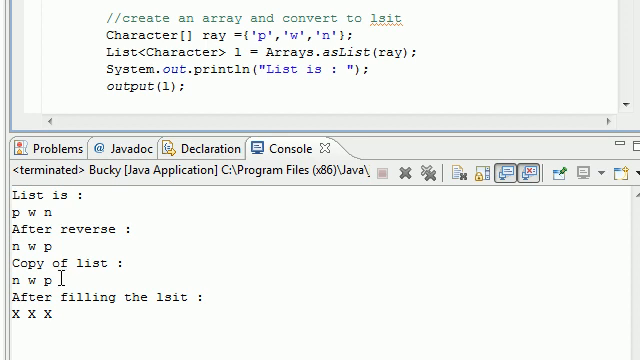
{"action": "left_click_drag", "start_coordinate": [5, 263], "coordinate": [60, 280]}
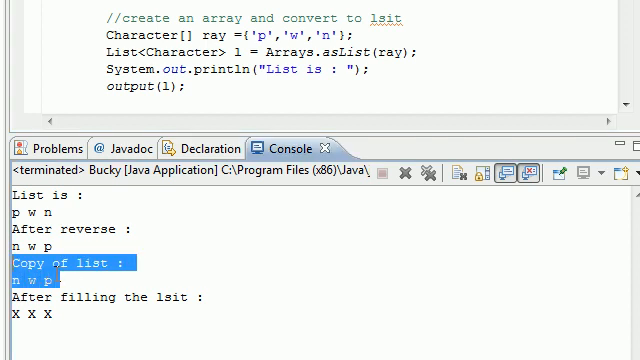